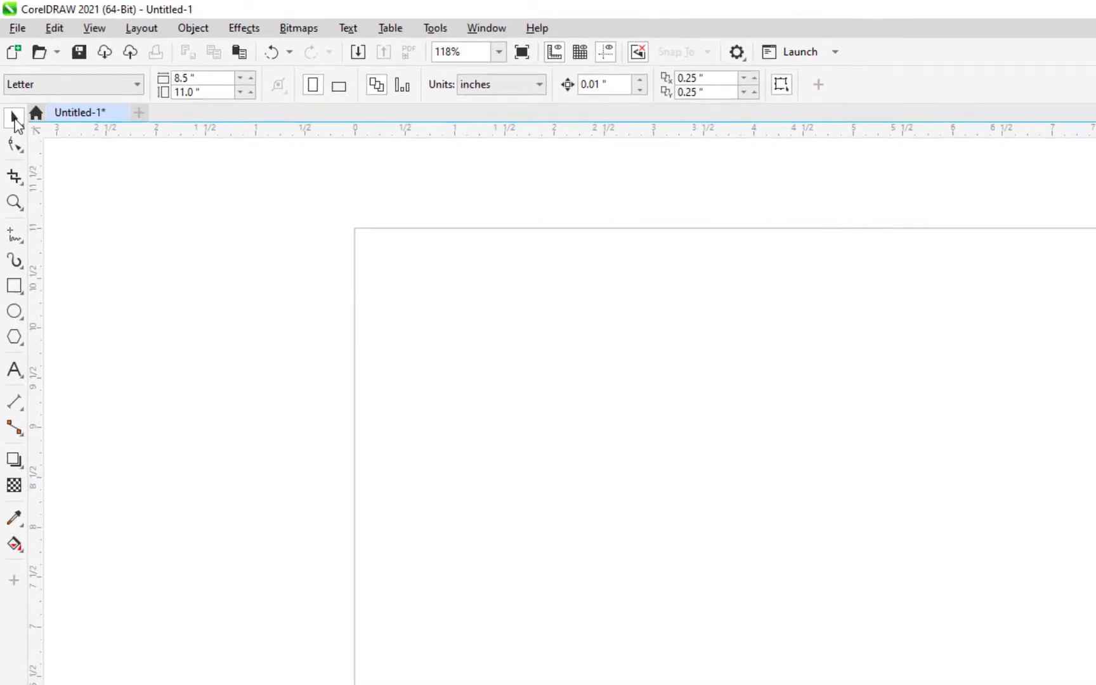
mouse_move(13, 122)
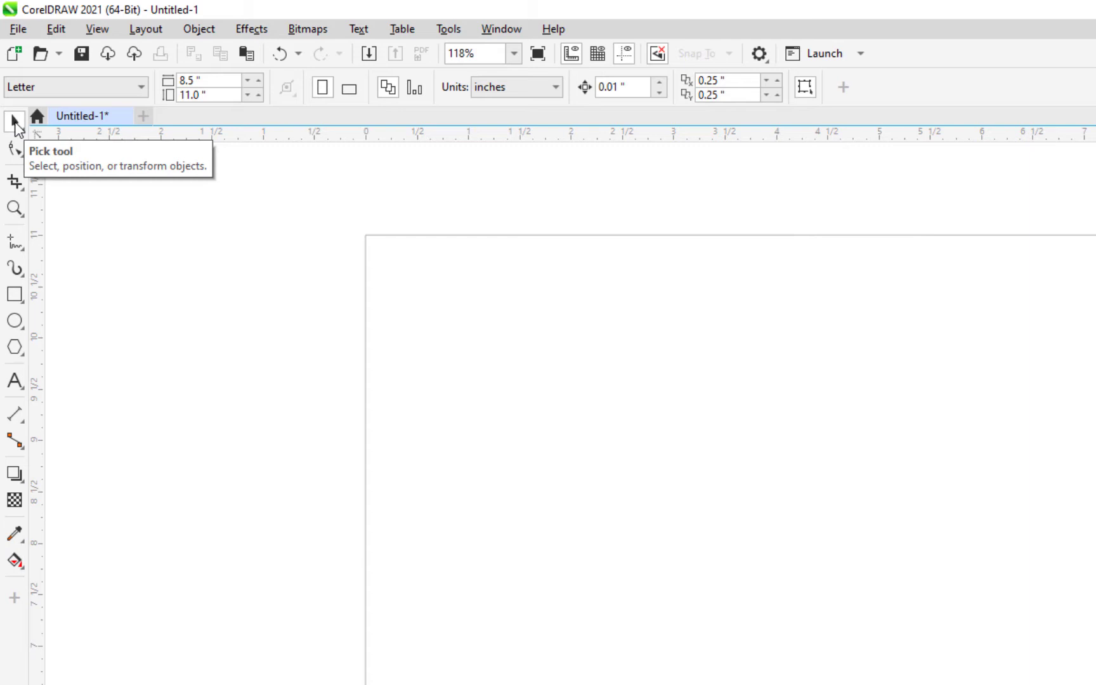
mouse_move(375, 178)
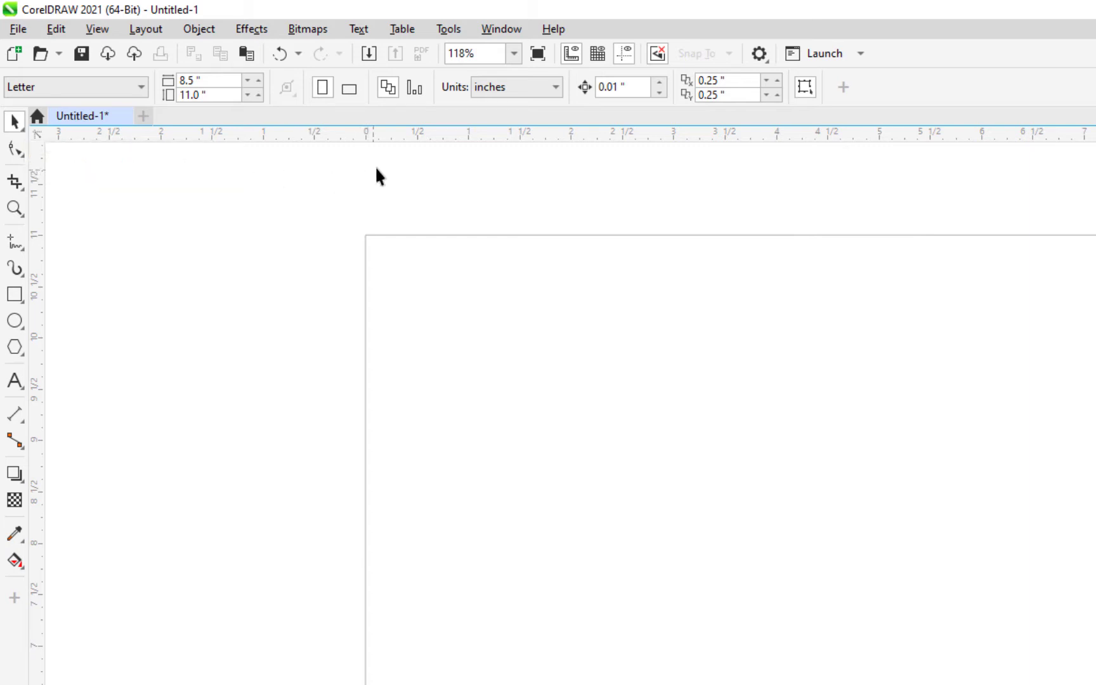
Step: Reach the Toolbox command list under Customization > Commands and locate the Pick command
click(449, 29)
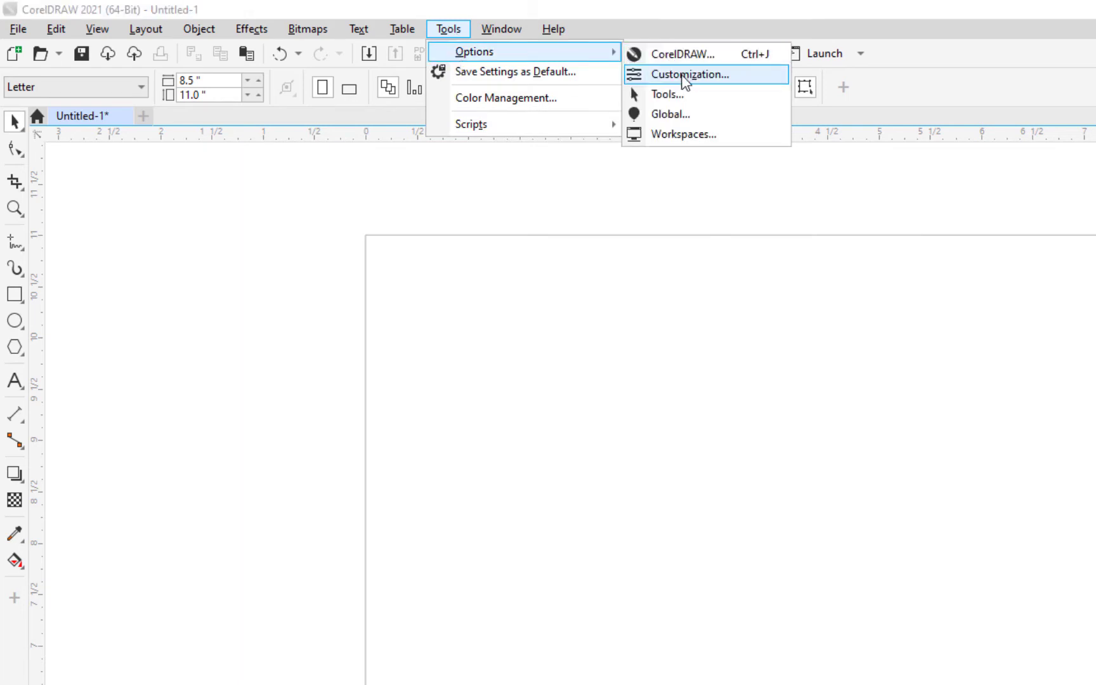
click(689, 73)
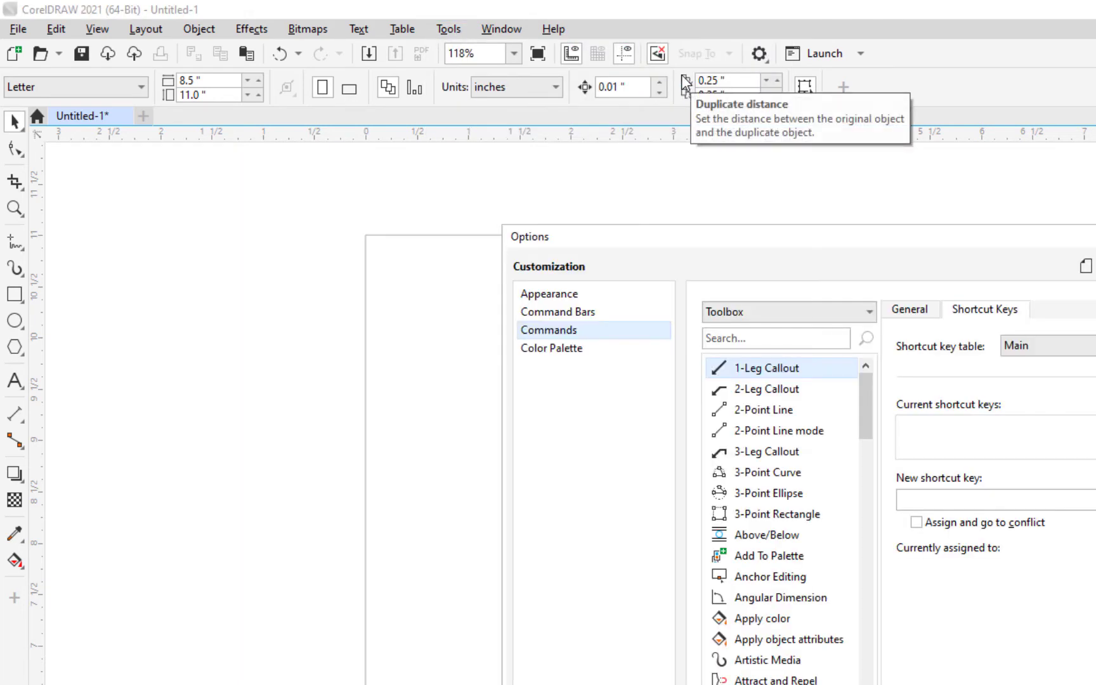
click(766, 389)
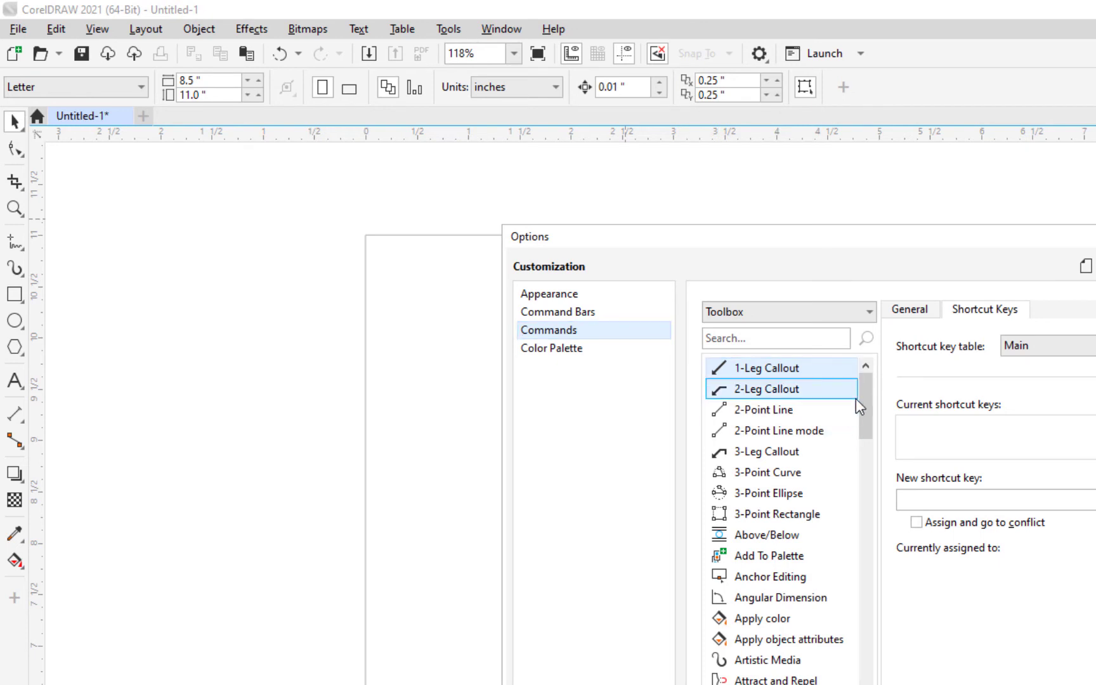
scroll(down, 3)
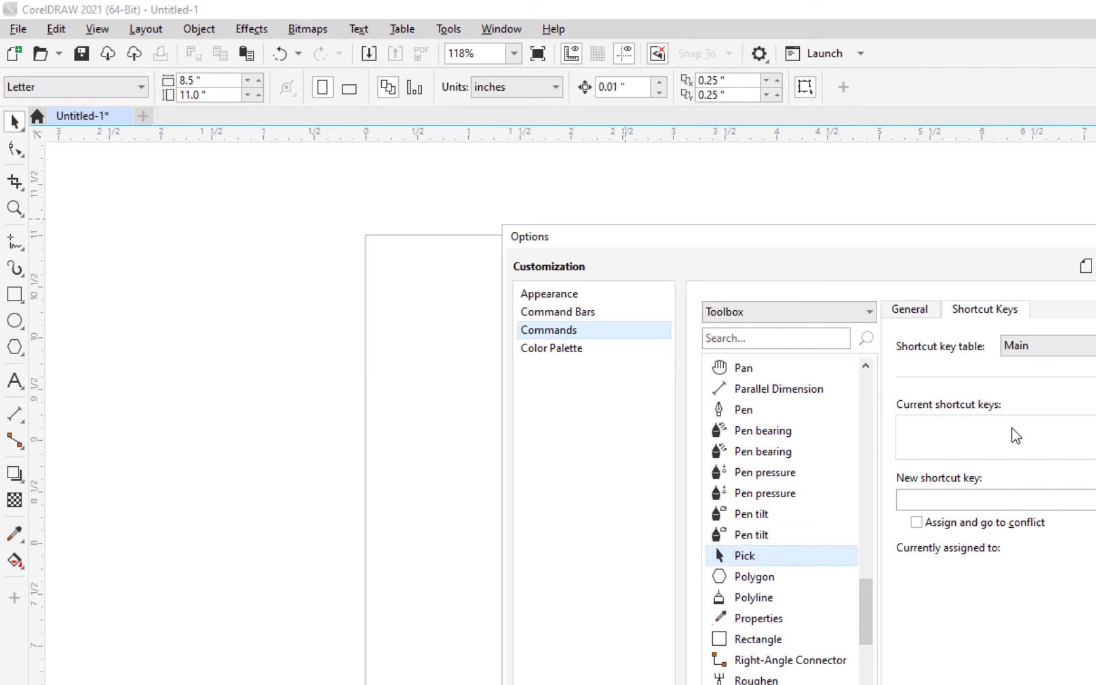
Step: Enter Alt+Q as the Pick command's new shortcut key and assign it
click(948, 499)
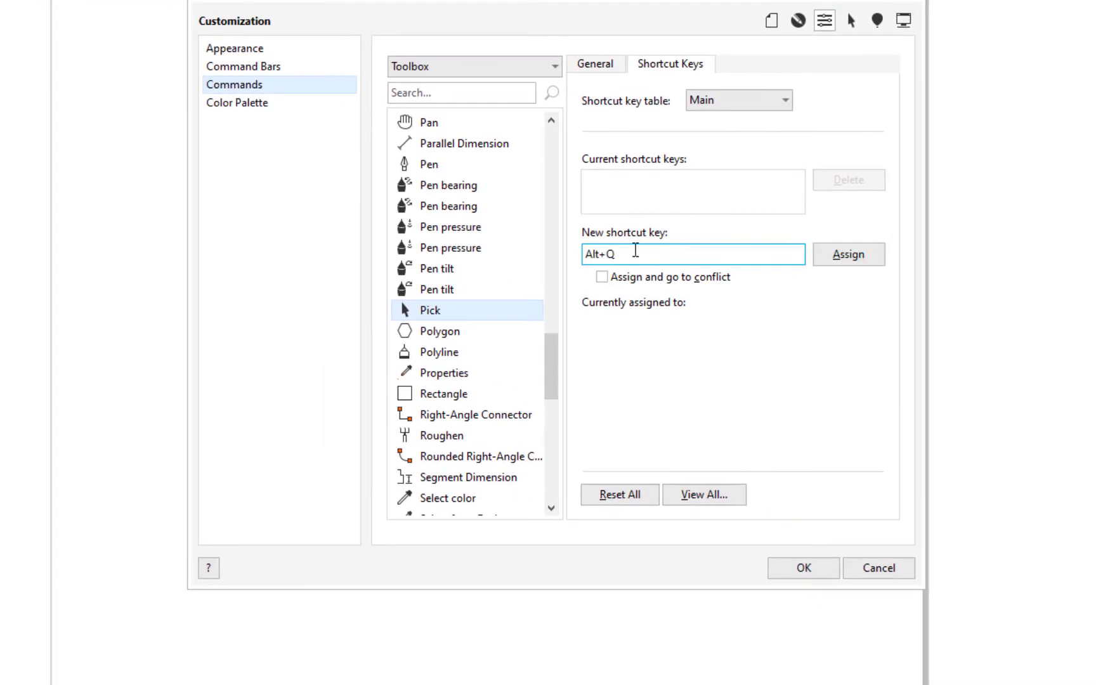
mouse_move(869, 245)
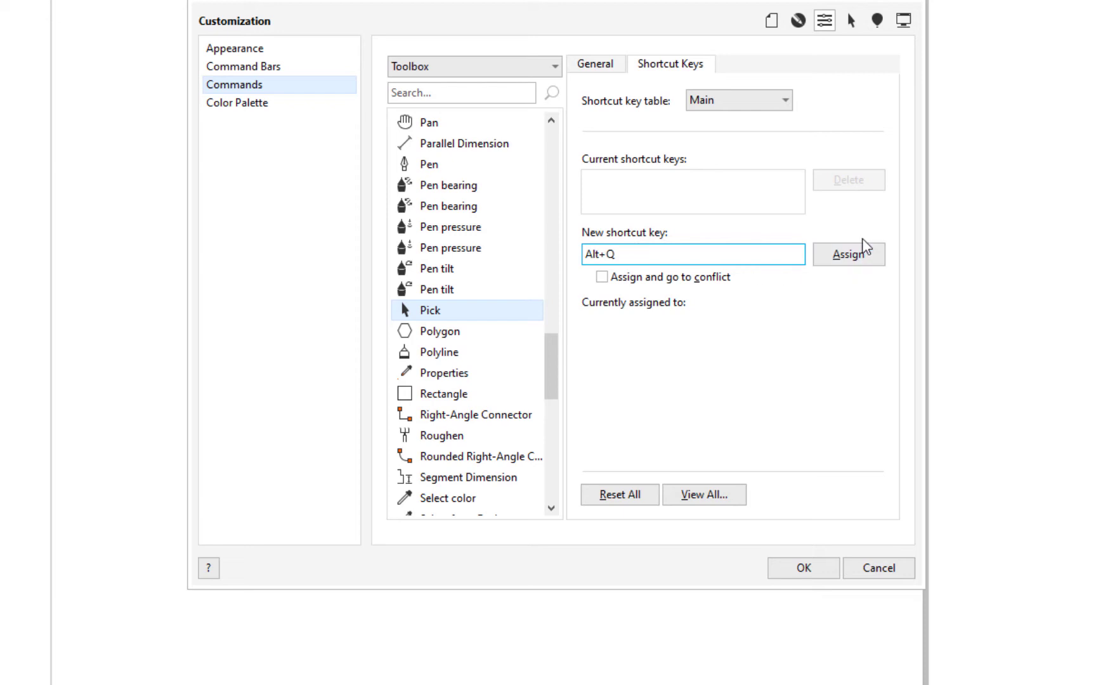
click(848, 254)
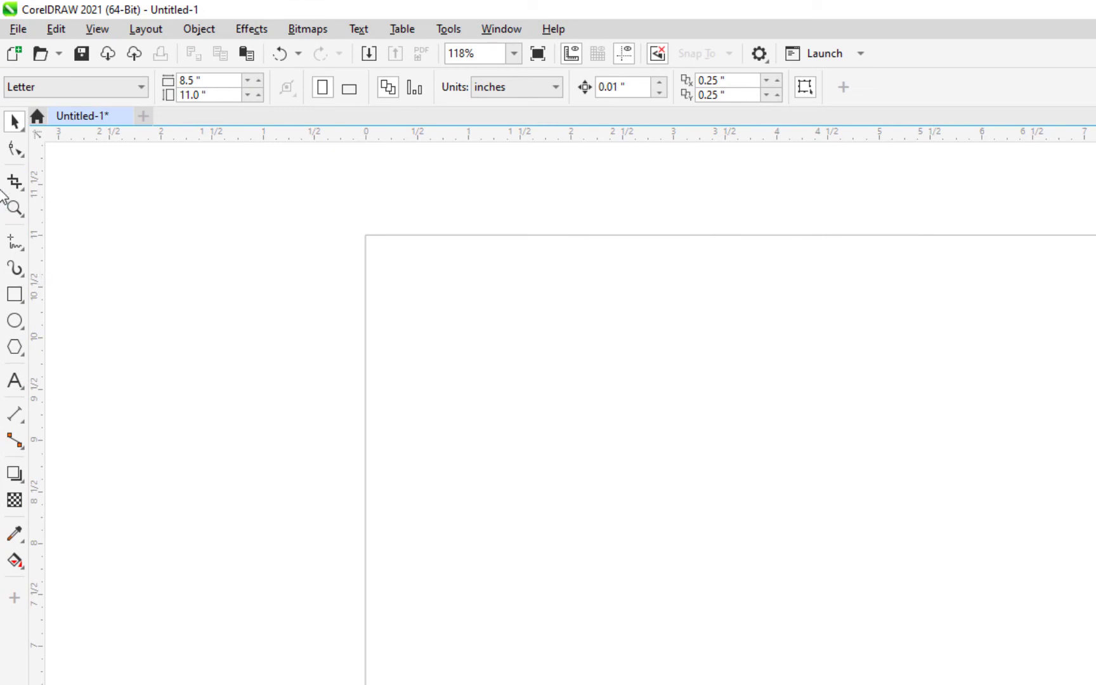
mouse_move(14, 121)
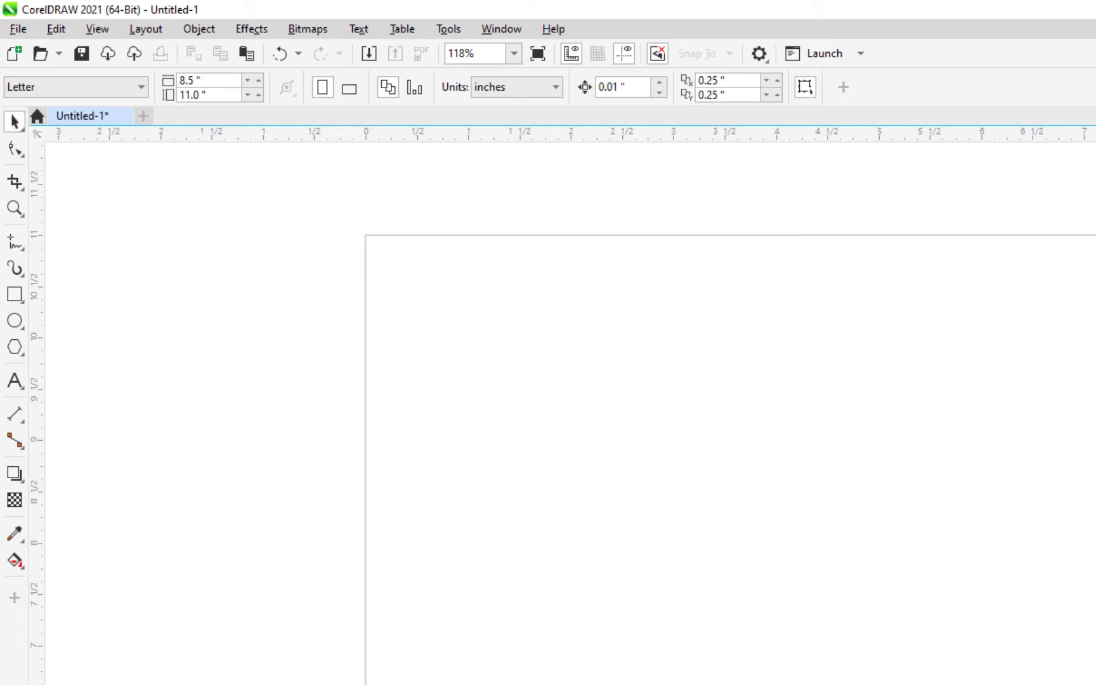
Step: Draw a large five-sided polygon across the upper part of the page with the Polygon tool
click(13, 347)
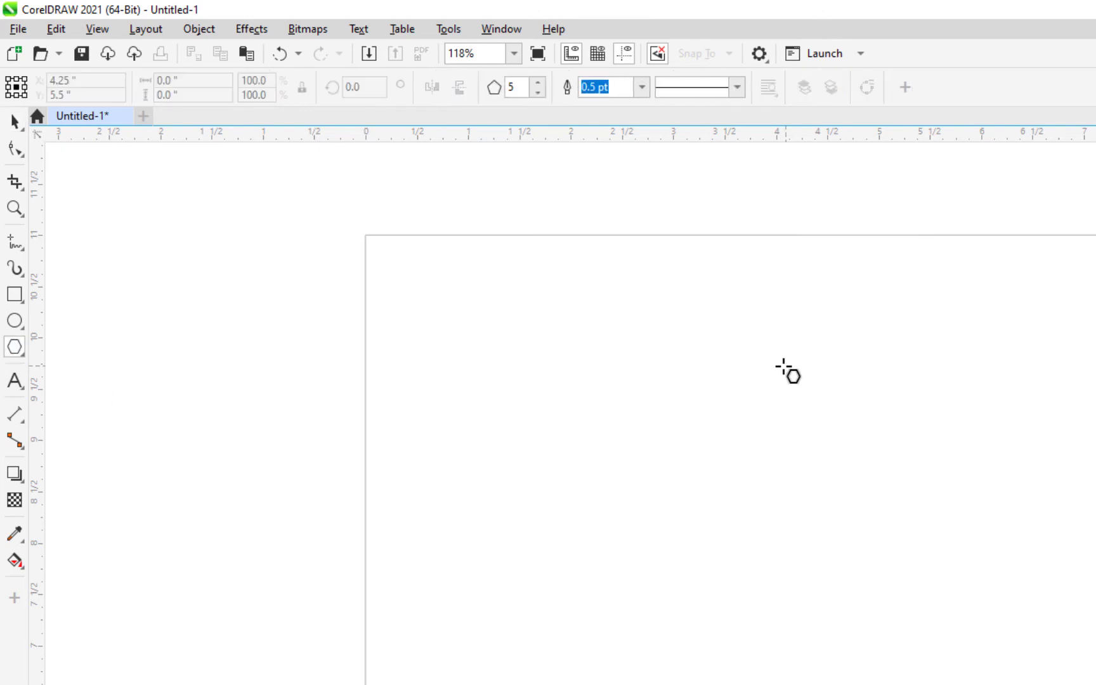
drag(788, 373, 357, 522)
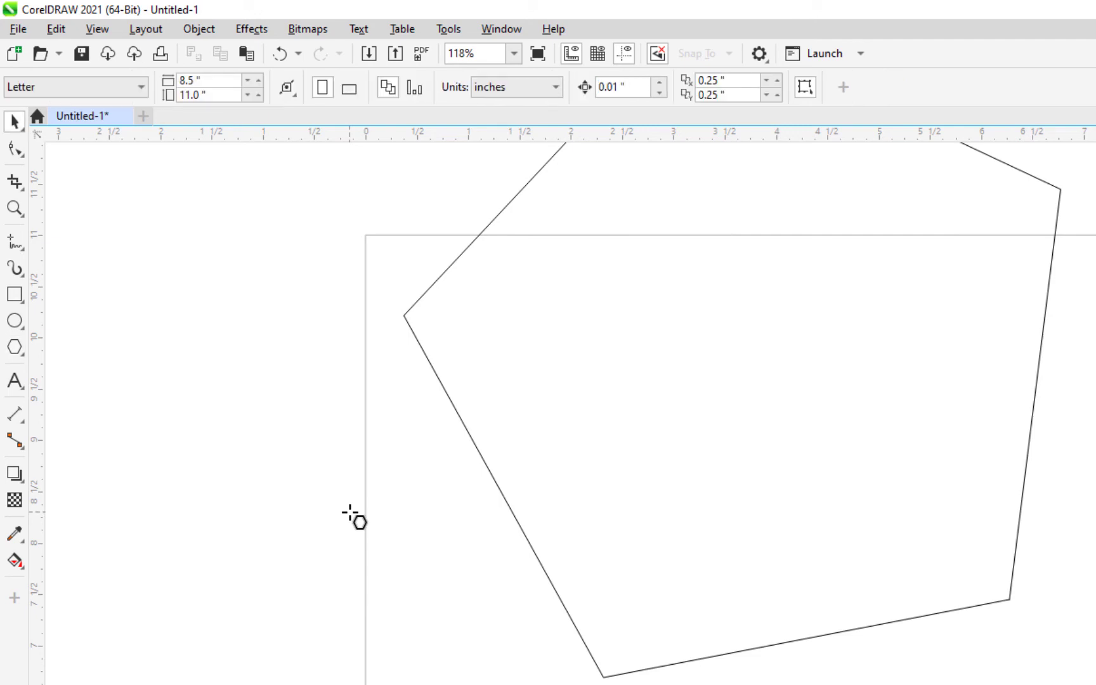
mouse_move(368, 322)
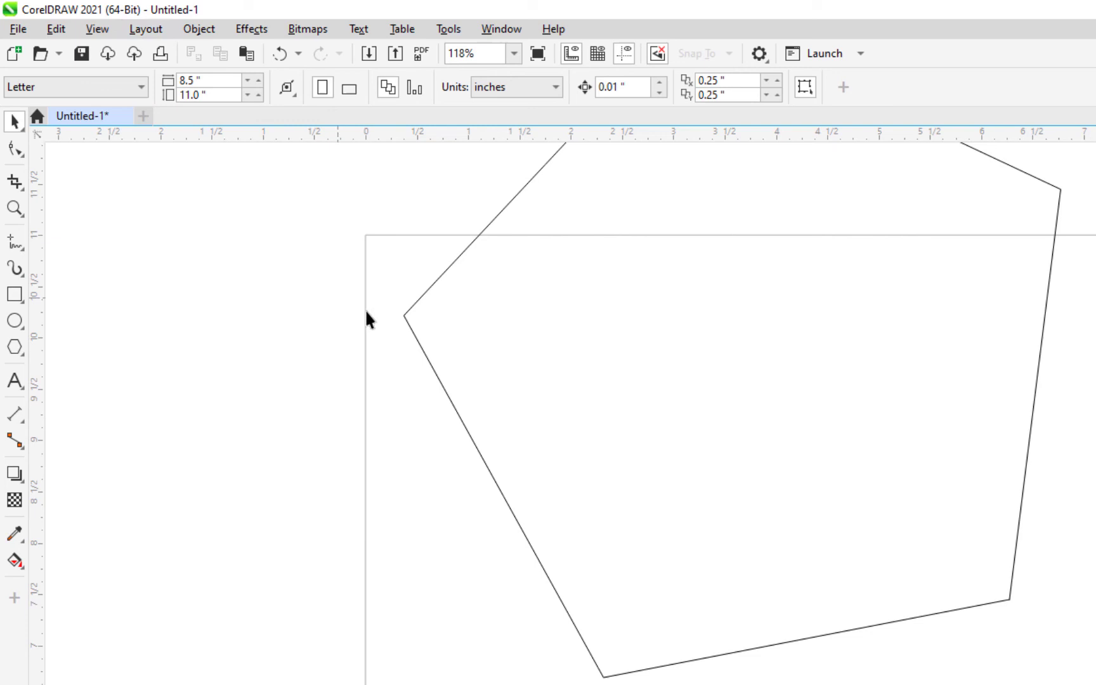